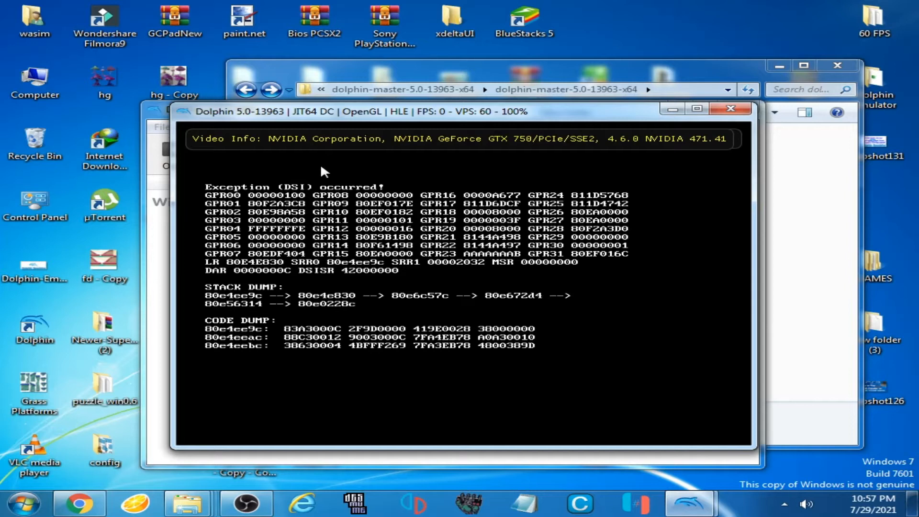
mouse_move(360, 211)
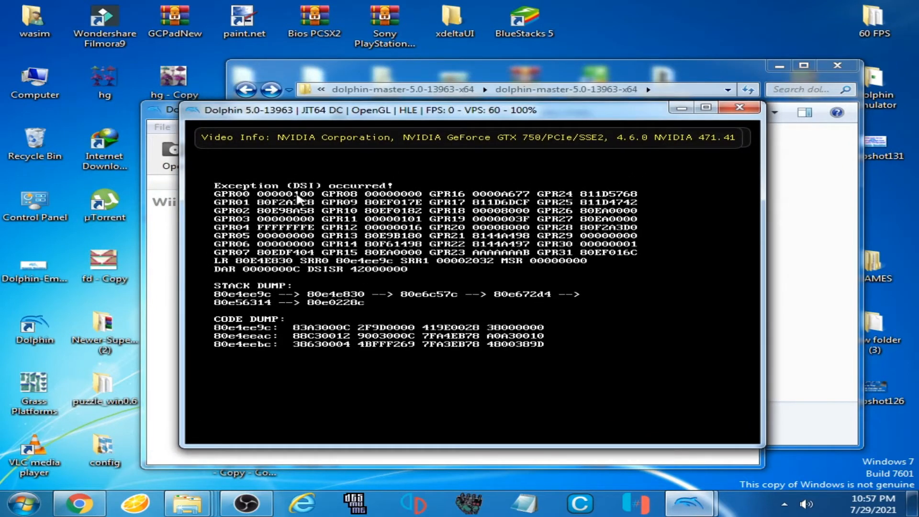
mouse_move(337, 164)
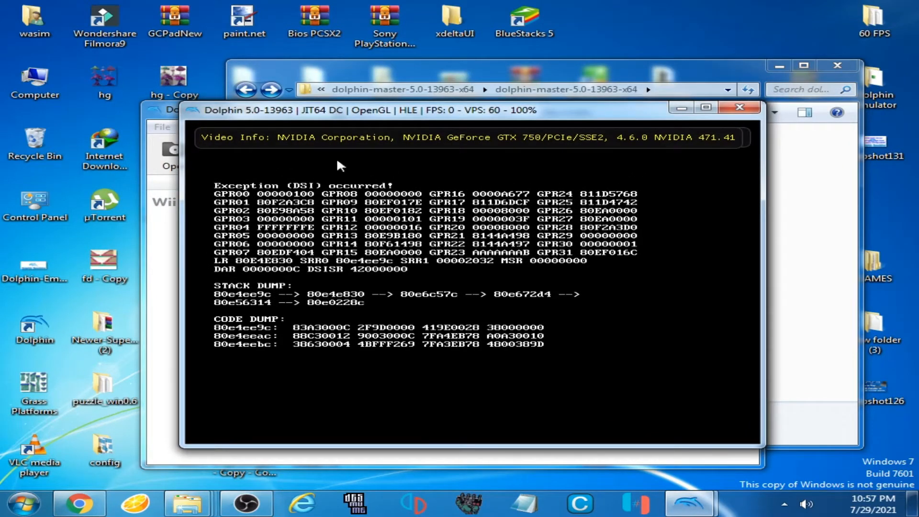
mouse_move(474, 147)
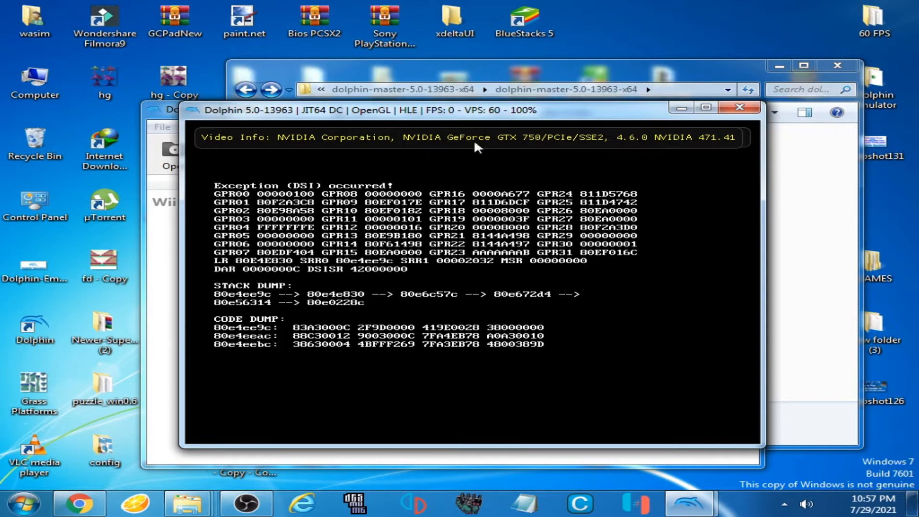
mouse_move(383, 206)
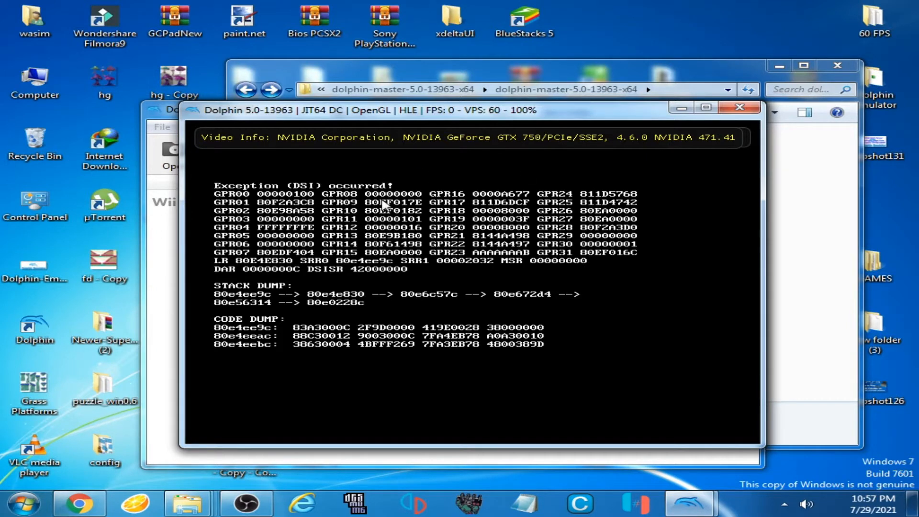
mouse_move(759, 113)
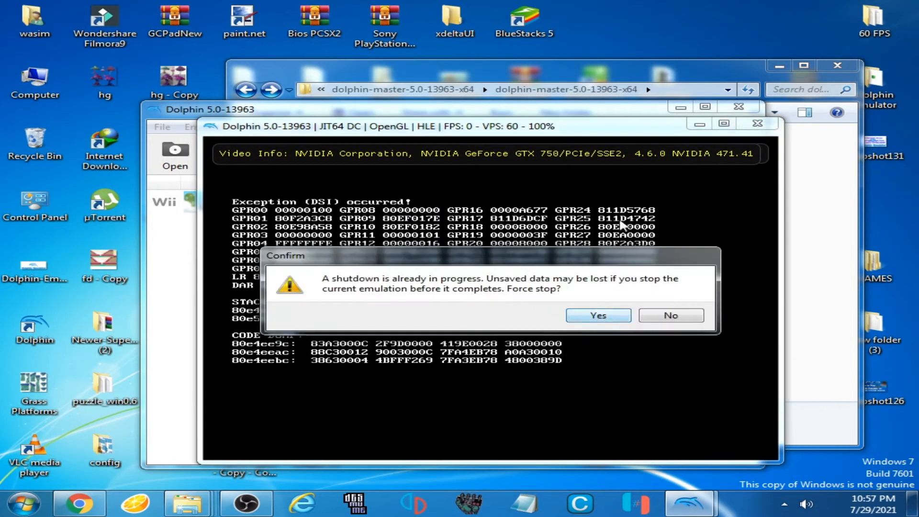
Step: Force-stop the crashed emulation and boot boot.elf from Documents\Dolphin Emulator\Wii\GeckoOS
left_click(597, 316)
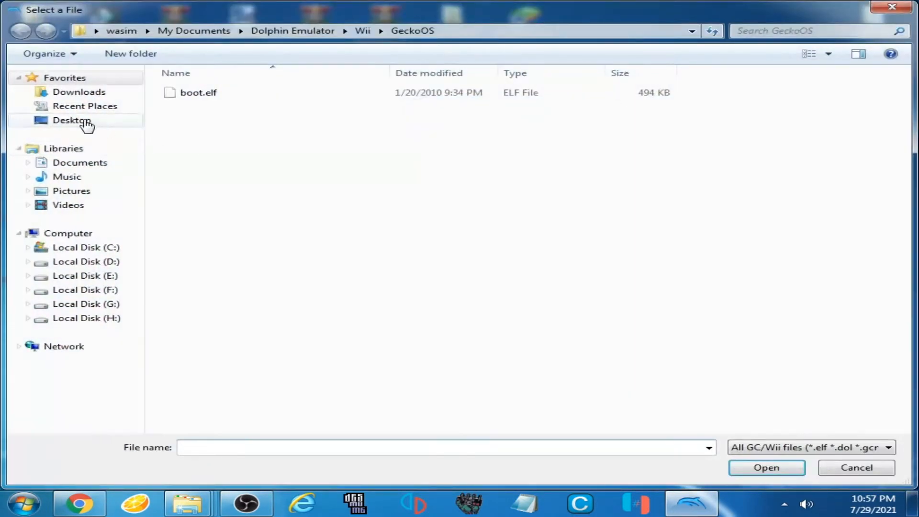
left_click(80, 162)
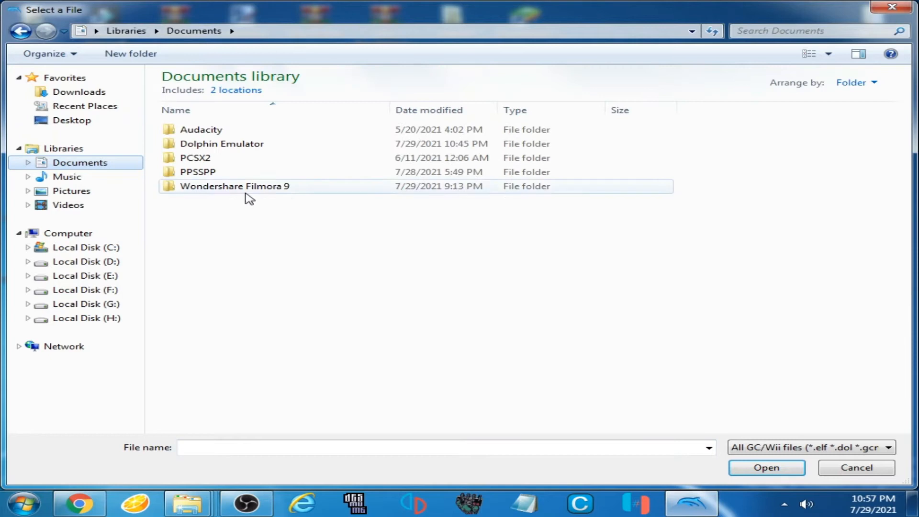
double_click(222, 144)
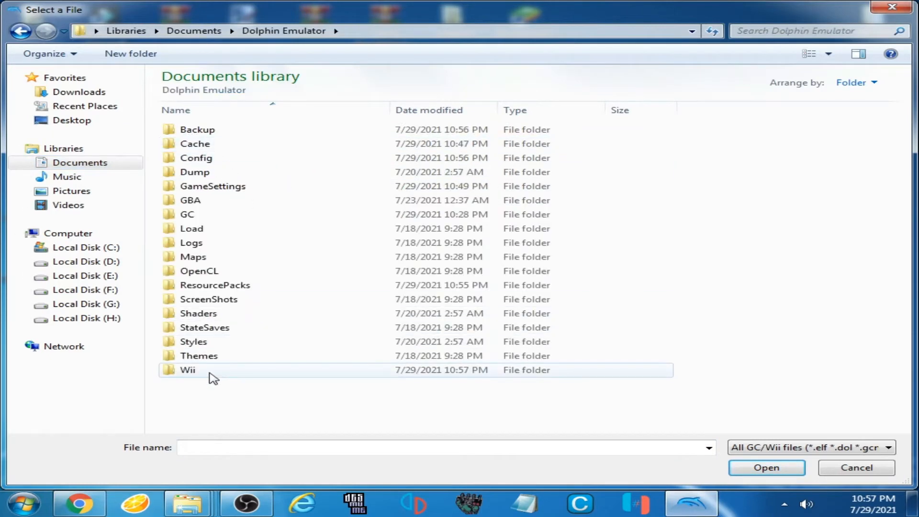
double_click(187, 370)
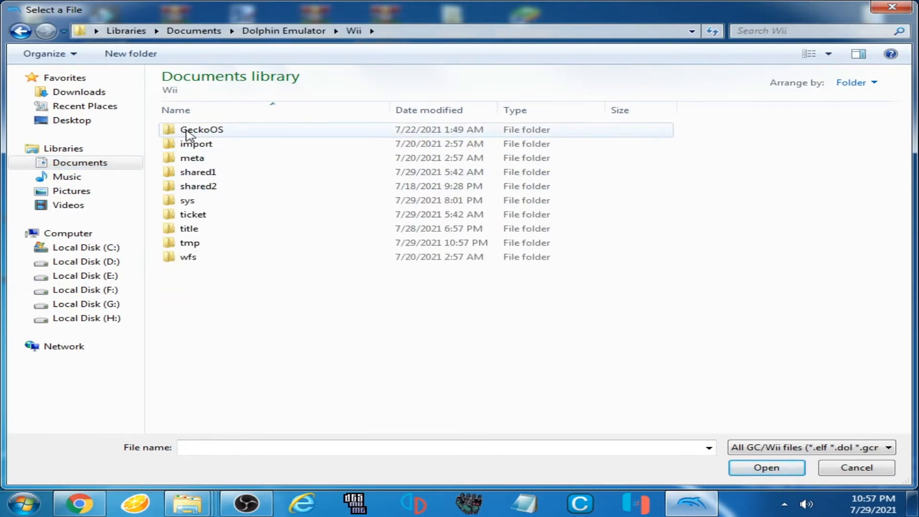
double_click(201, 130)
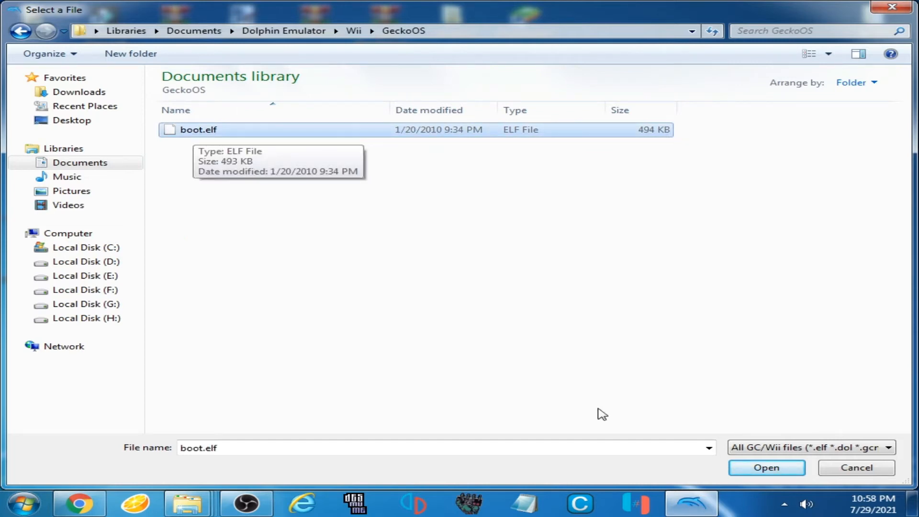
left_click(765, 467)
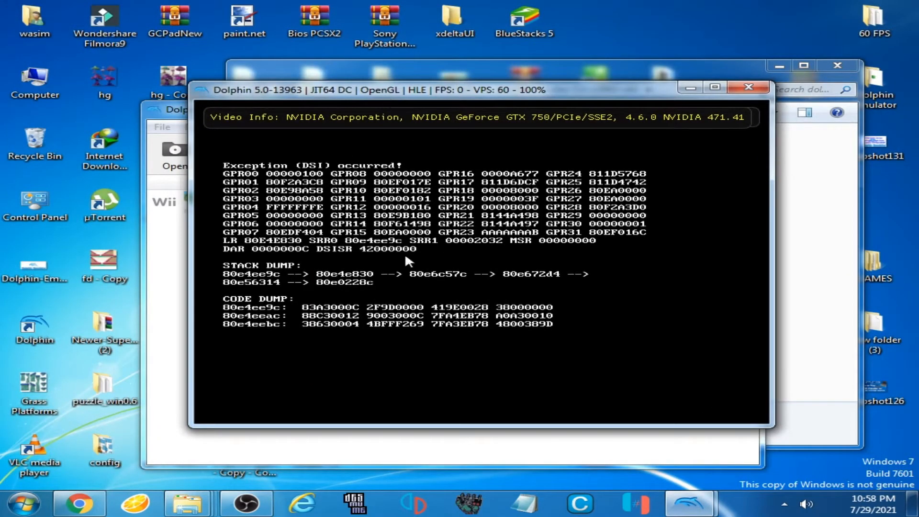
mouse_move(334, 122)
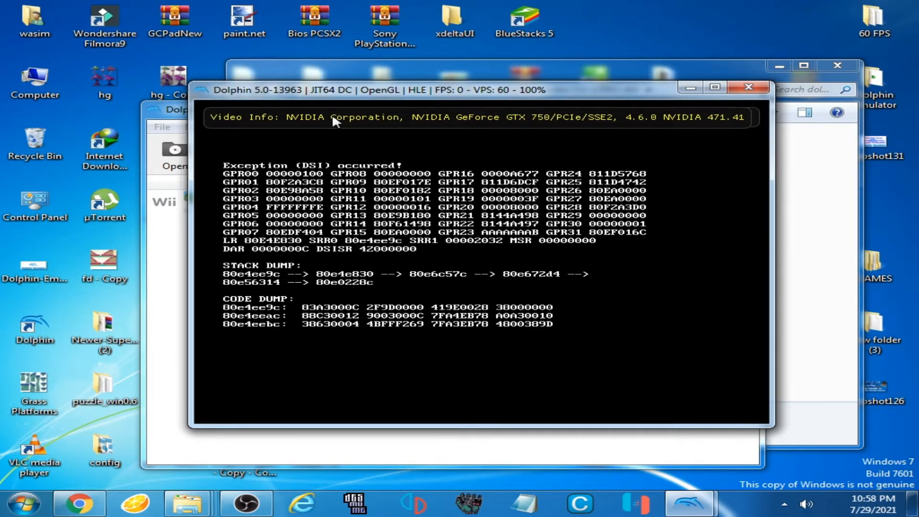
mouse_move(373, 181)
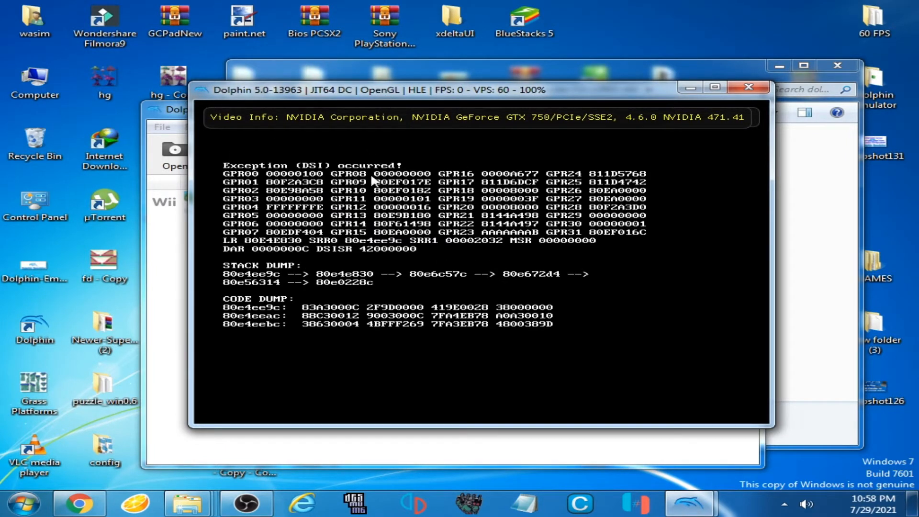
mouse_move(491, 232)
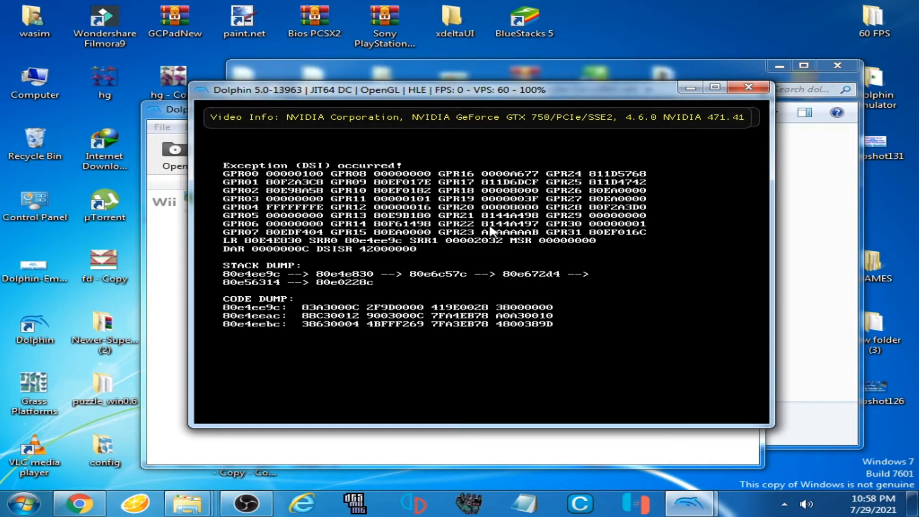
mouse_move(422, 220)
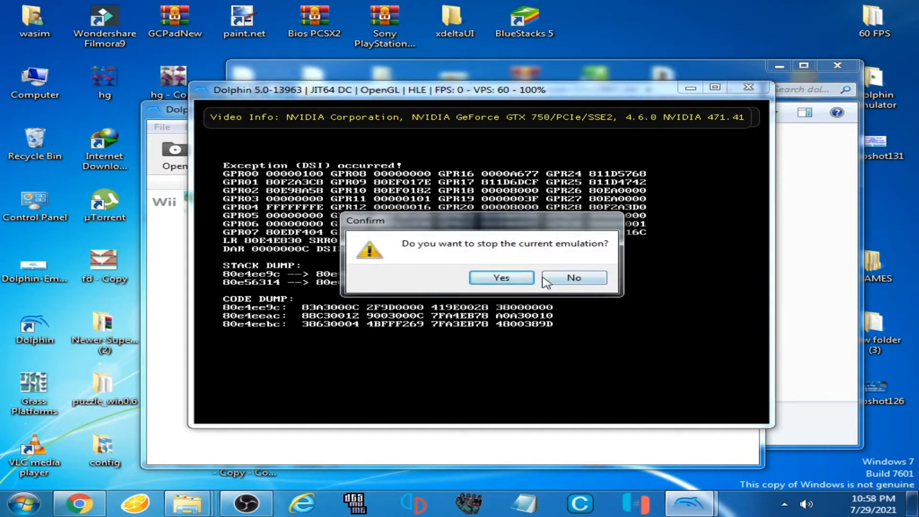
Step: Stop the current emulation, close its render window, and reposition the Dolphin main window
left_click(573, 277)
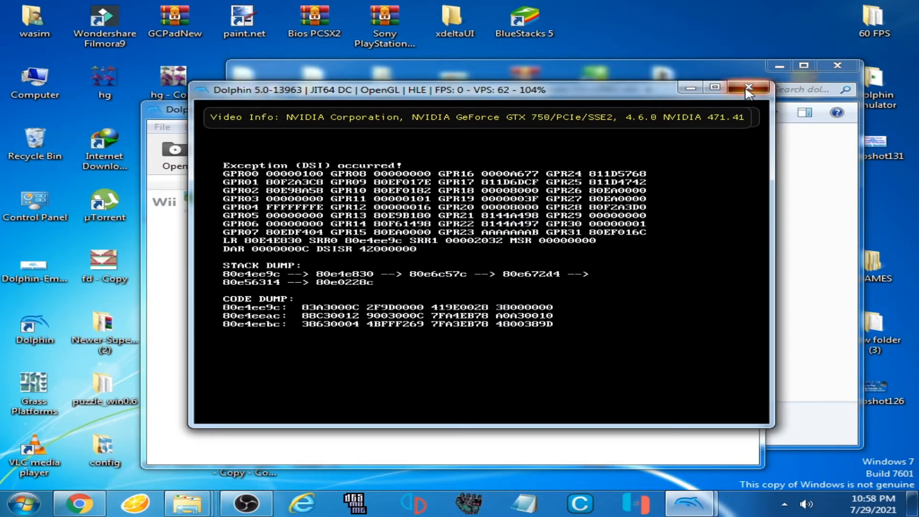
left_click(748, 87)
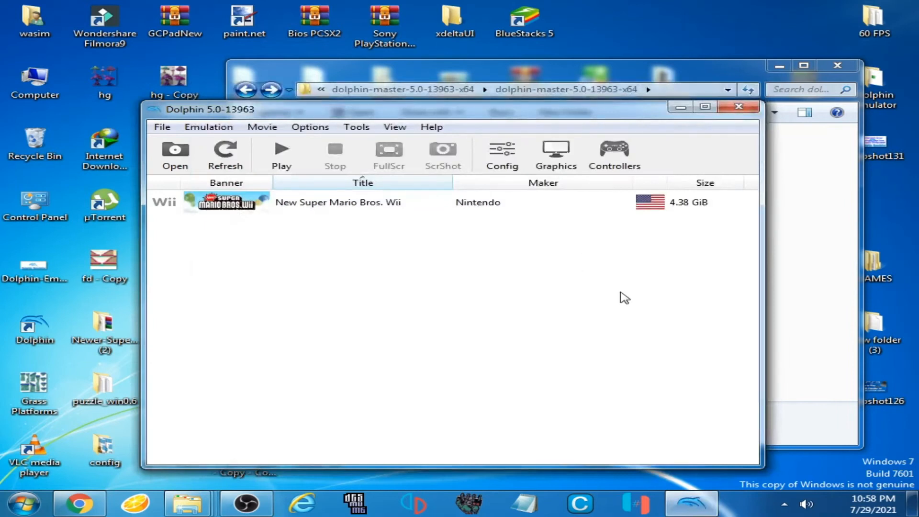
mouse_move(522, 200)
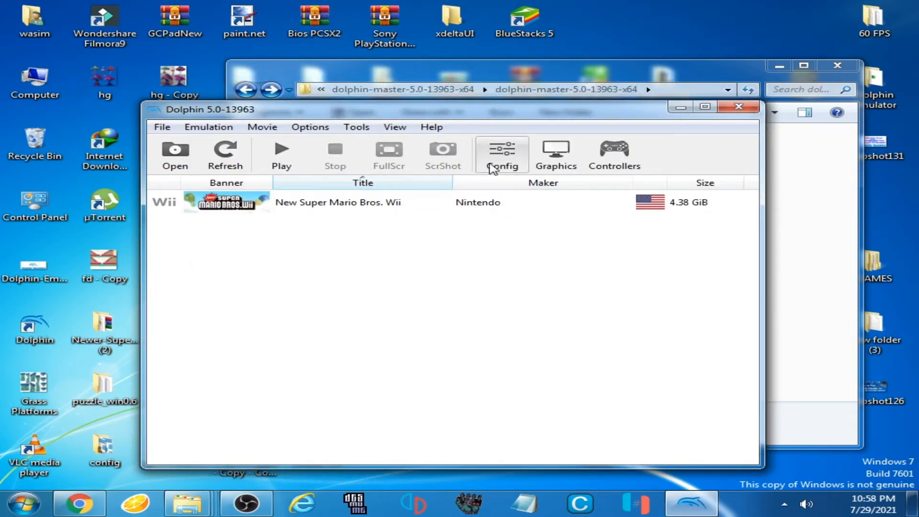
left_click_drag(209, 109, 256, 119)
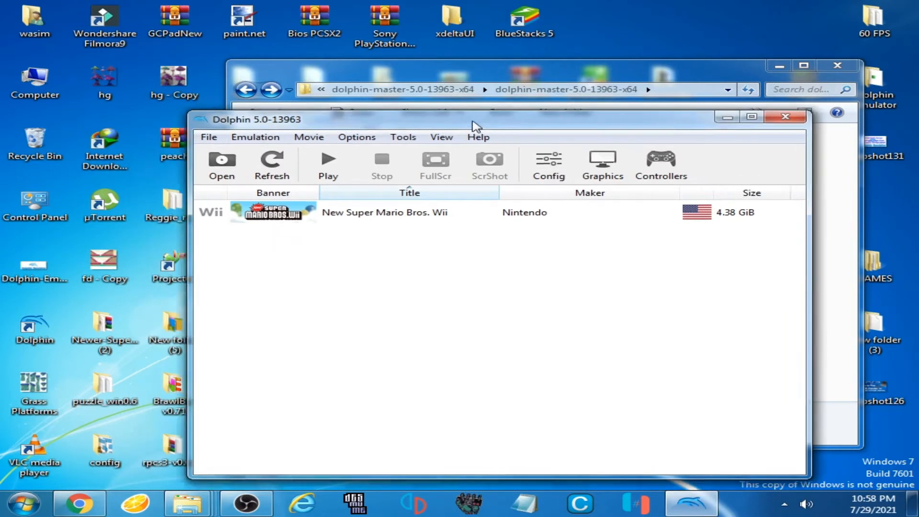
Step: Turn off MMU, memory-size override and custom clock override in Advanced settings, then close
left_click(547, 165)
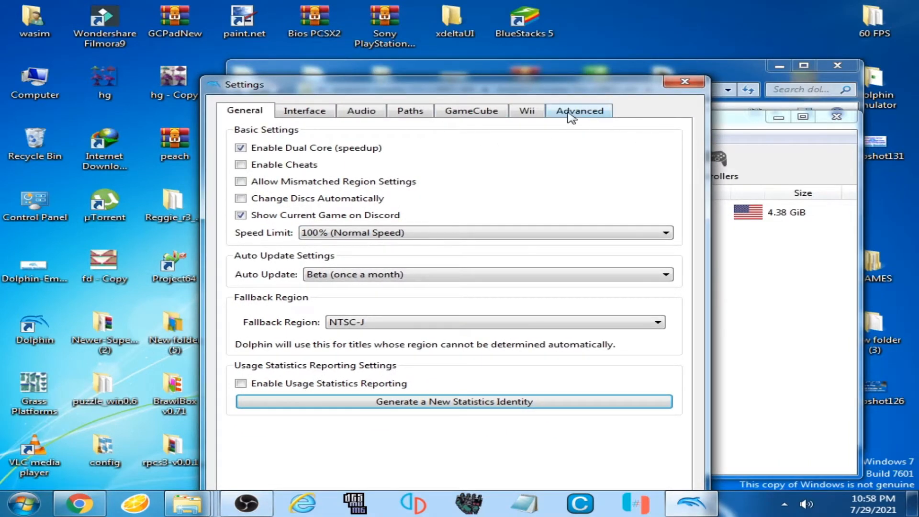
left_click(579, 111)
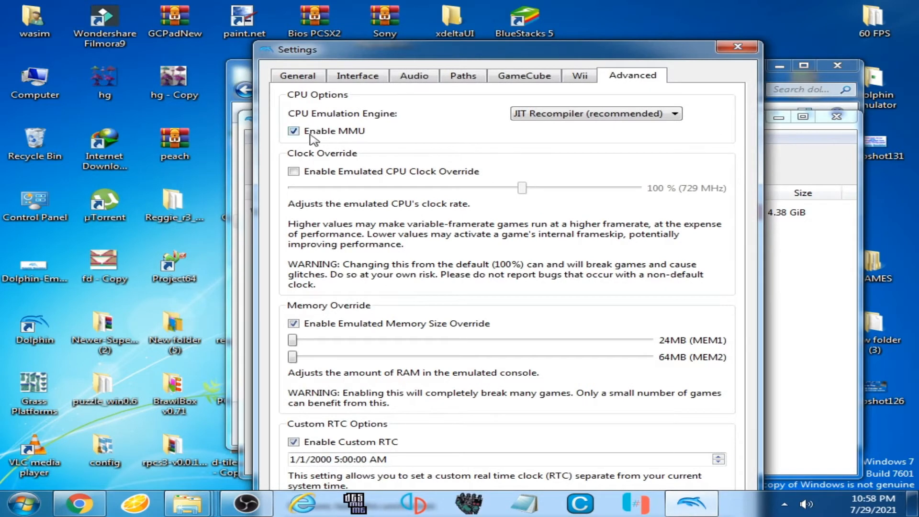
left_click(293, 131)
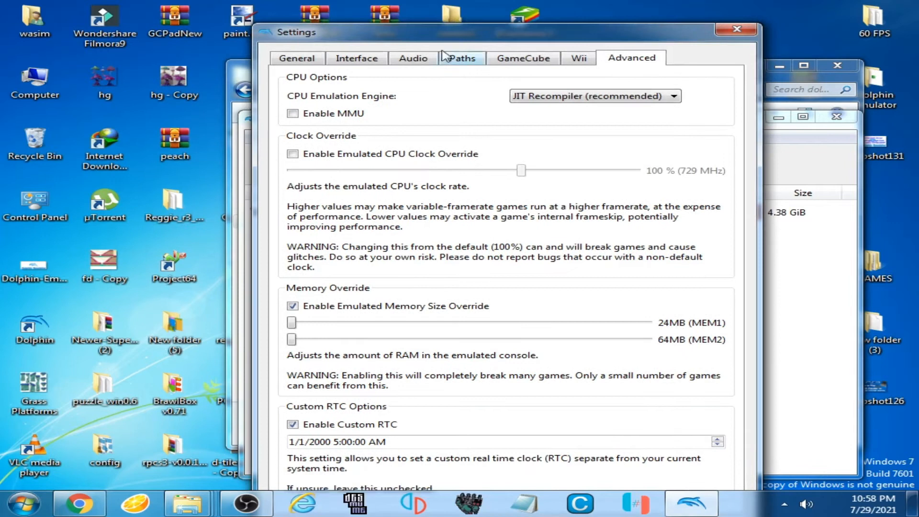
left_click(293, 305)
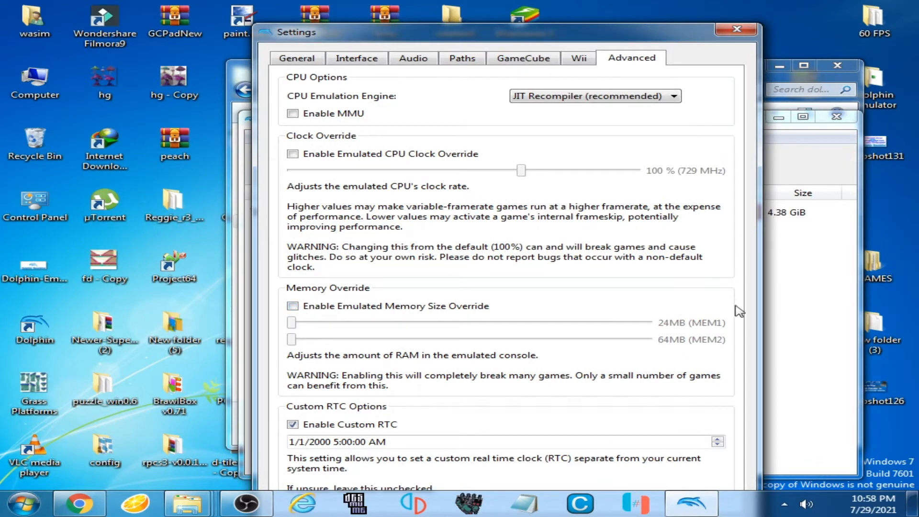
left_click(293, 425)
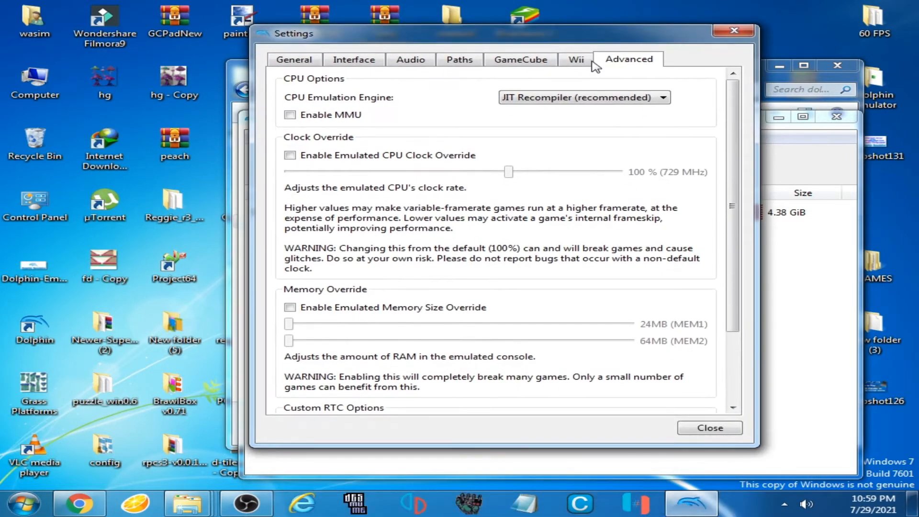
scroll("down", 3)
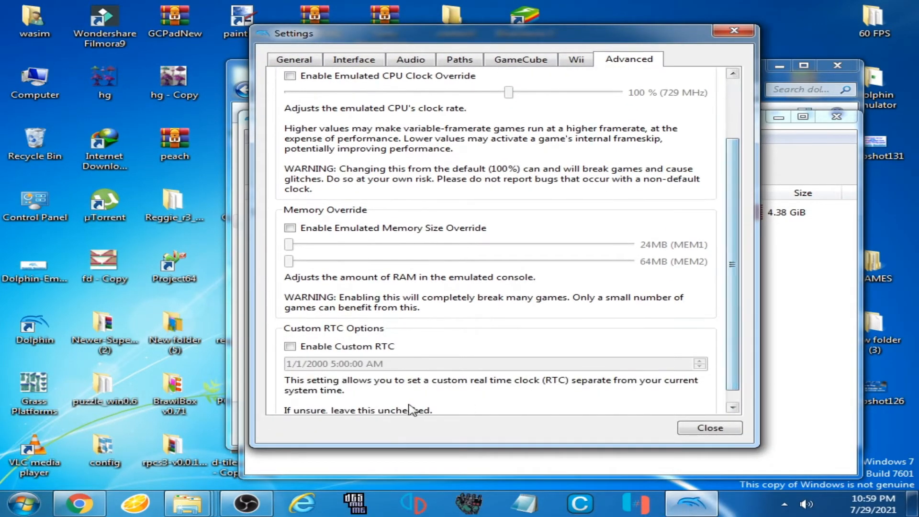
scroll("down", 3)
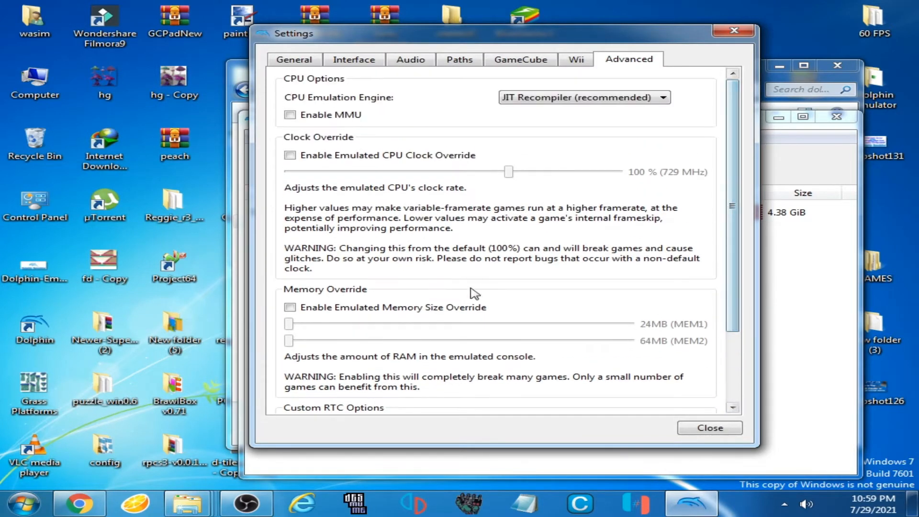
left_click(708, 427)
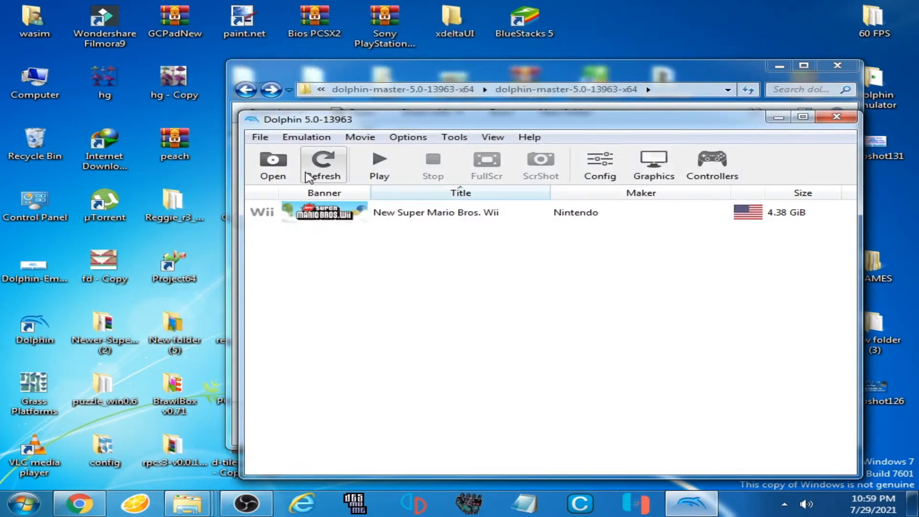
Step: Boot GeckoOS to the Gecko v1.9 menu, then confirm stopping the emulation
left_click(272, 164)
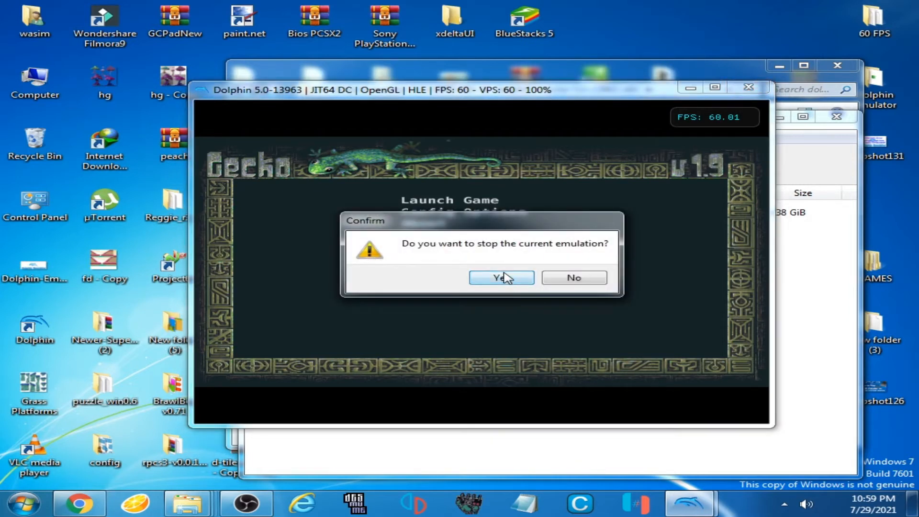
left_click(501, 277)
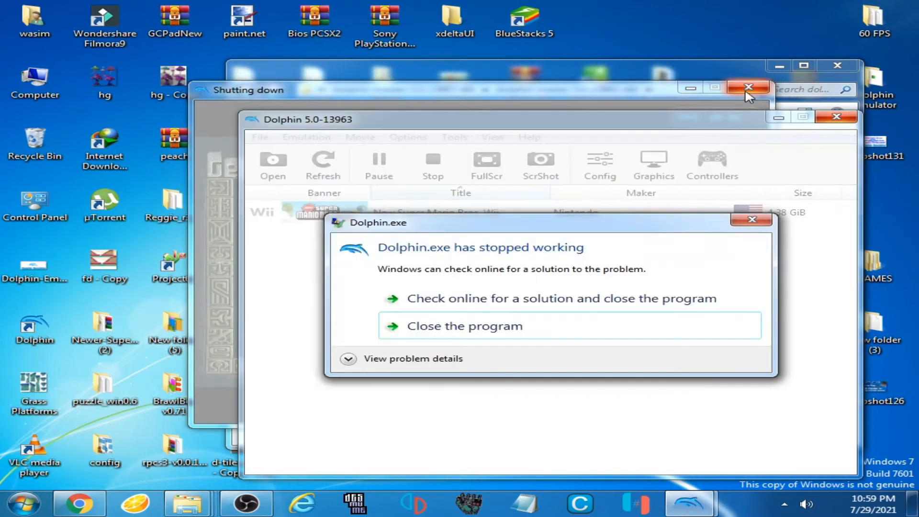
Step: Close the crashed emulator, relaunch Dolphin, boot boot.elf, and close the DSI exception window
left_click(463, 326)
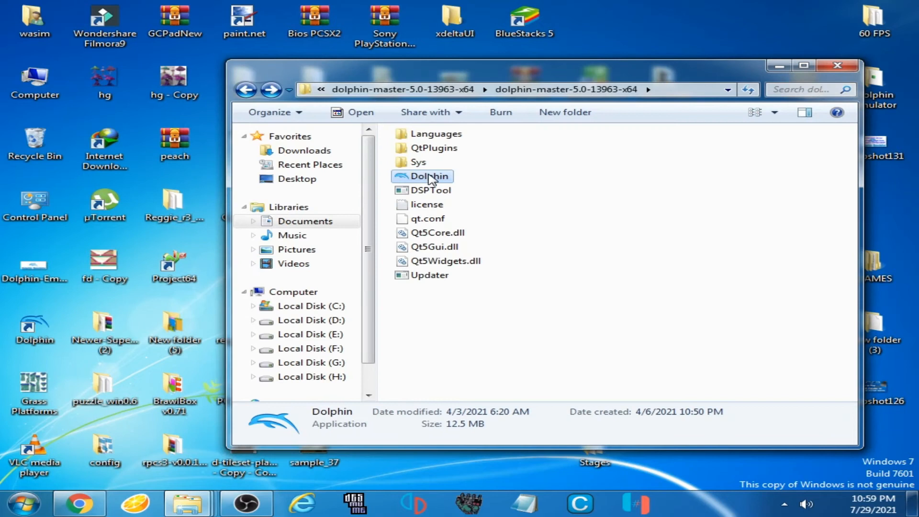
double_click(422, 176)
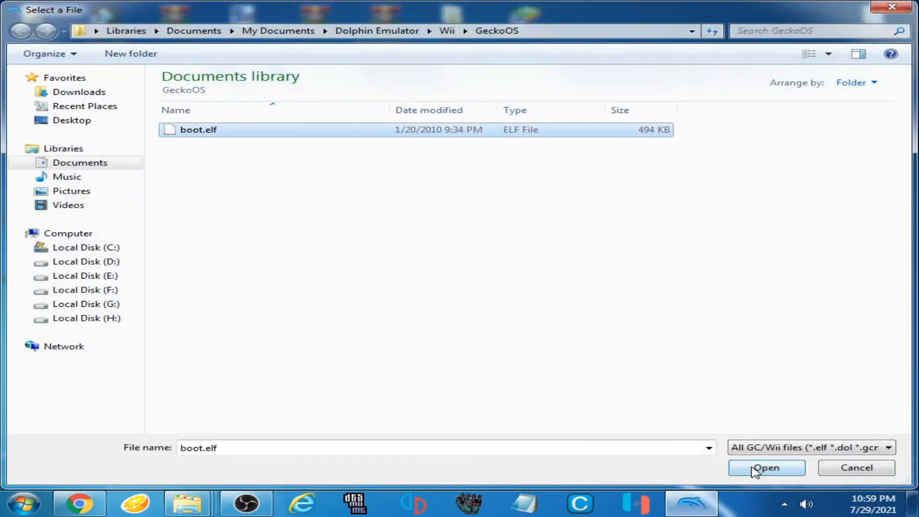
left_click(765, 467)
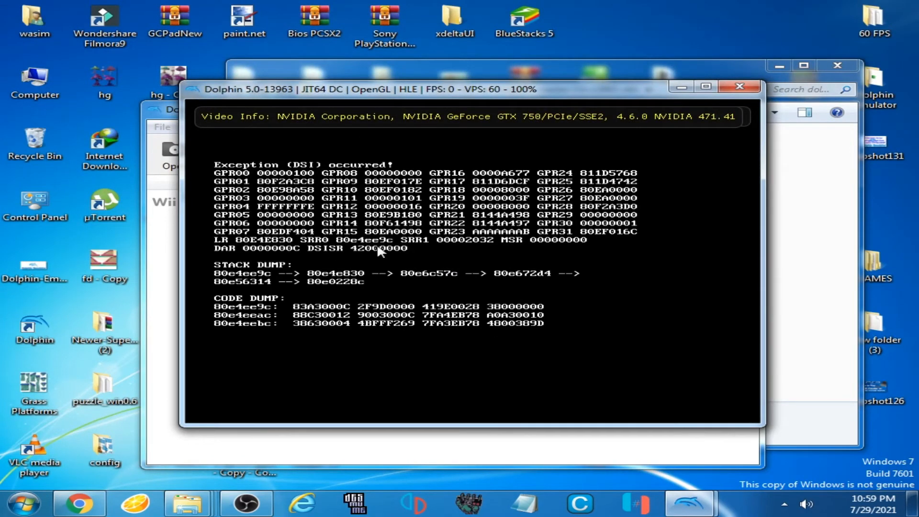
mouse_move(410, 225)
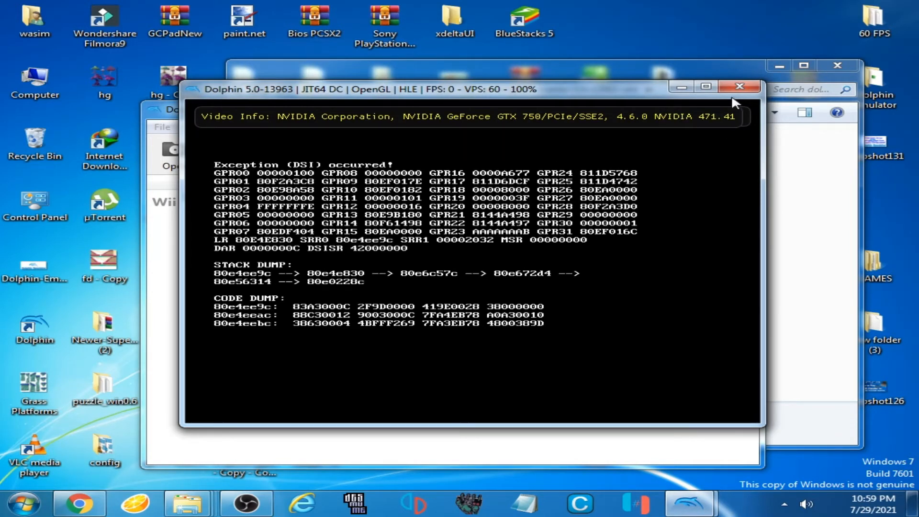
left_click(740, 86)
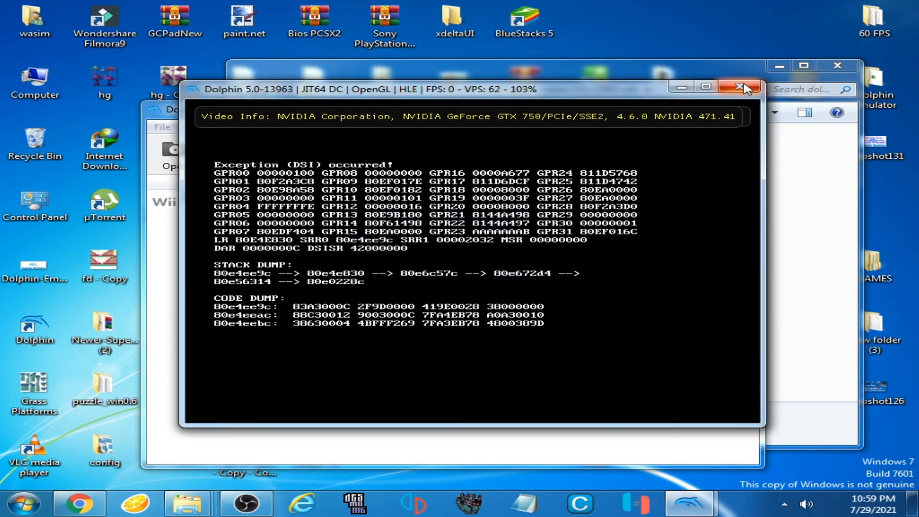
left_click(741, 86)
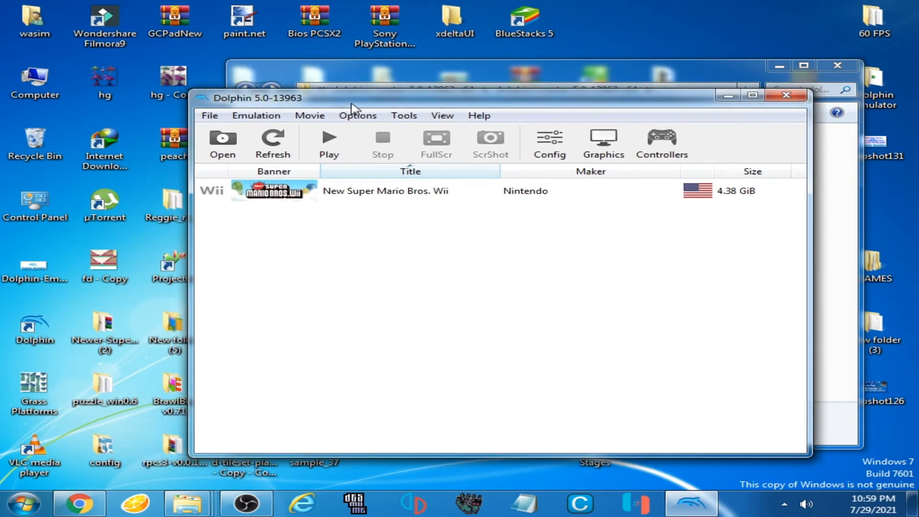
mouse_move(81, 125)
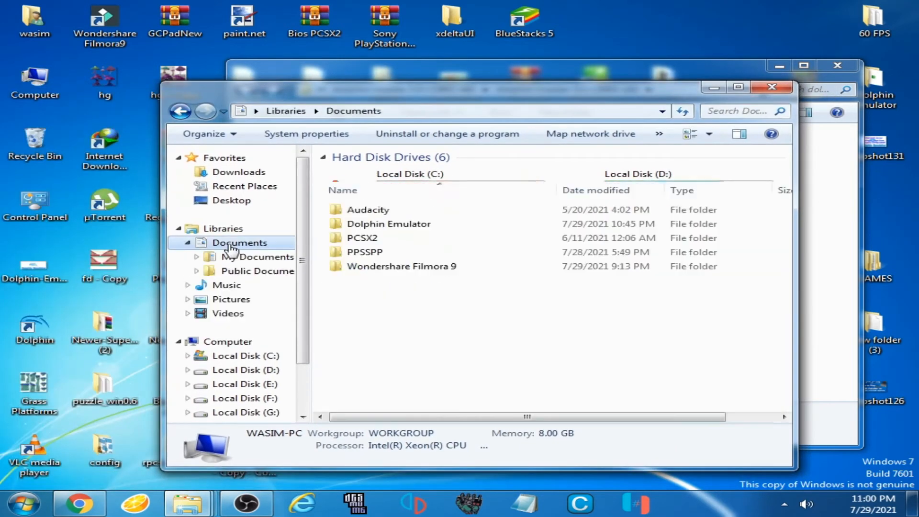
Step: Open the Dolphin Emulator user folder and delete its Config folder
double_click(389, 223)
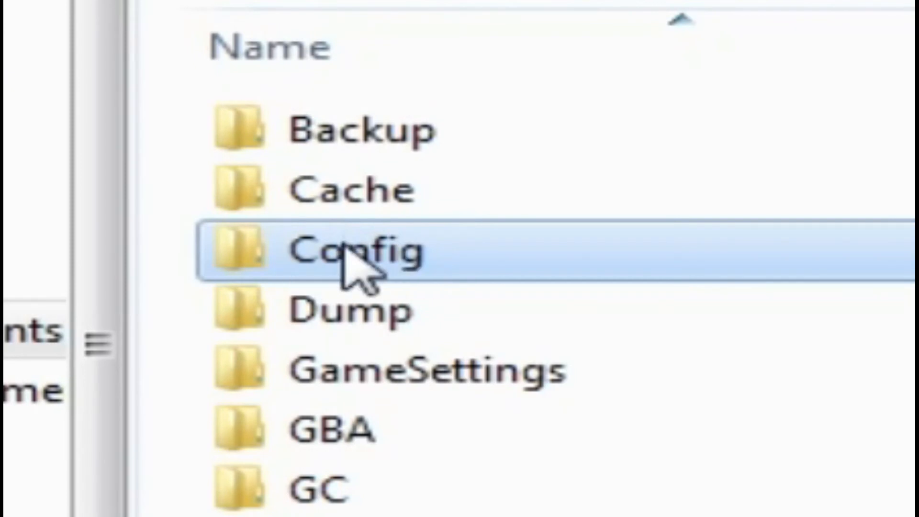
right_click(352, 237)
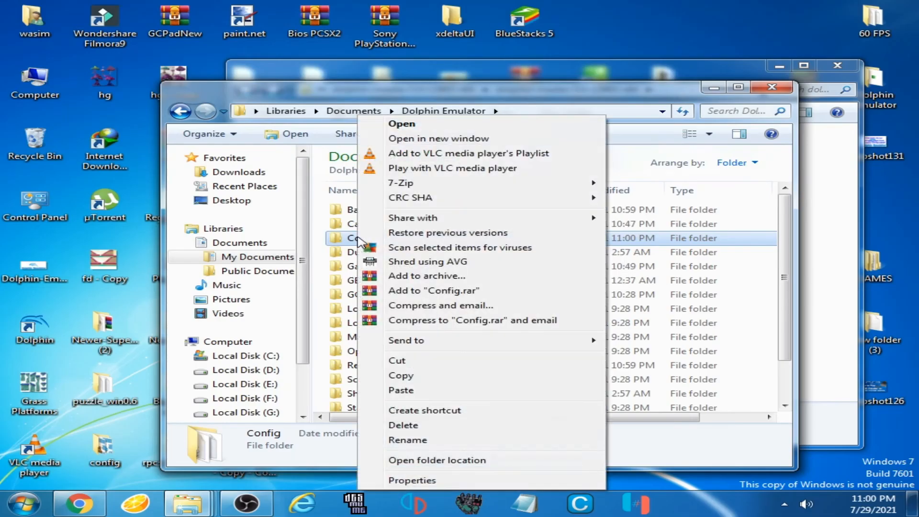
left_click(402, 425)
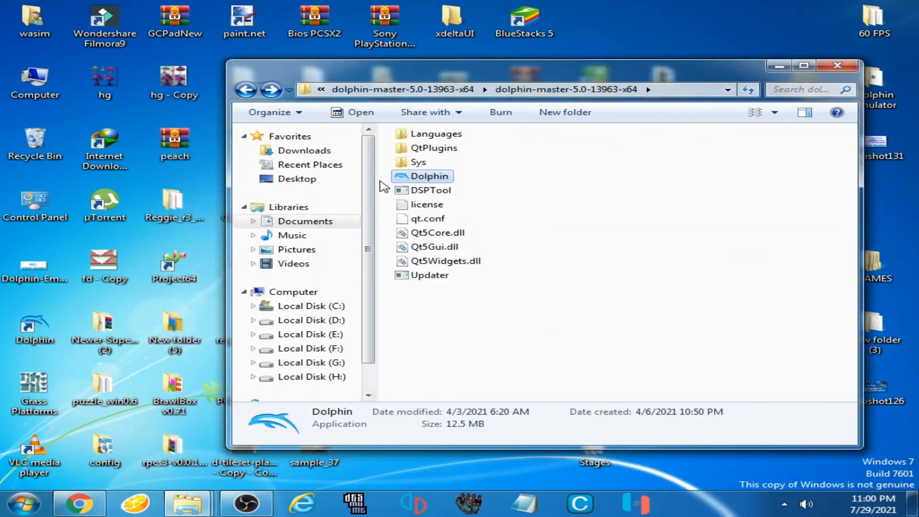
Step: Relaunch Dolphin, boot boot.elf past the invalid read warning to Gecko, then force-stop it
double_click(429, 175)
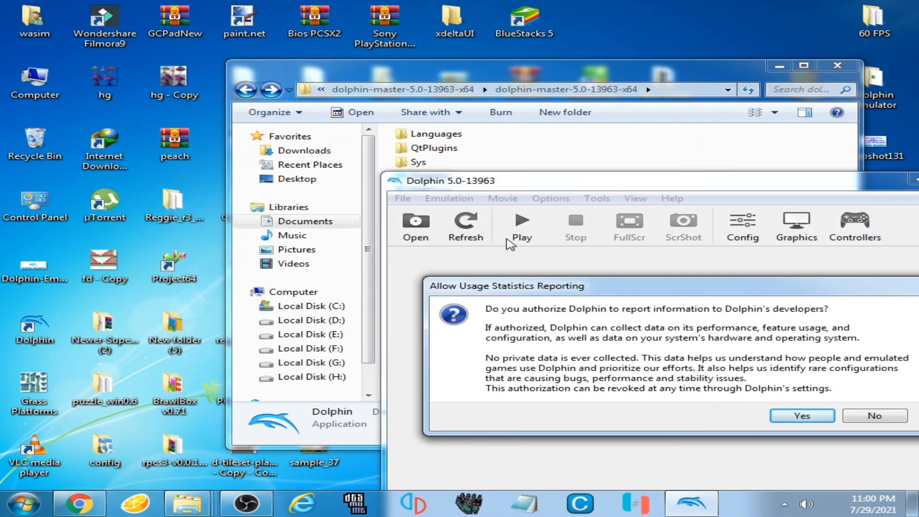
left_click(801, 416)
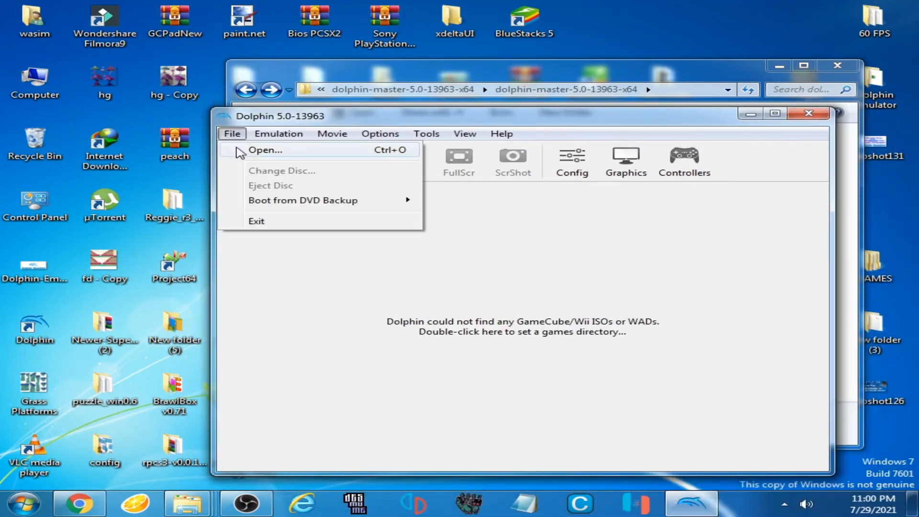
left_click(265, 149)
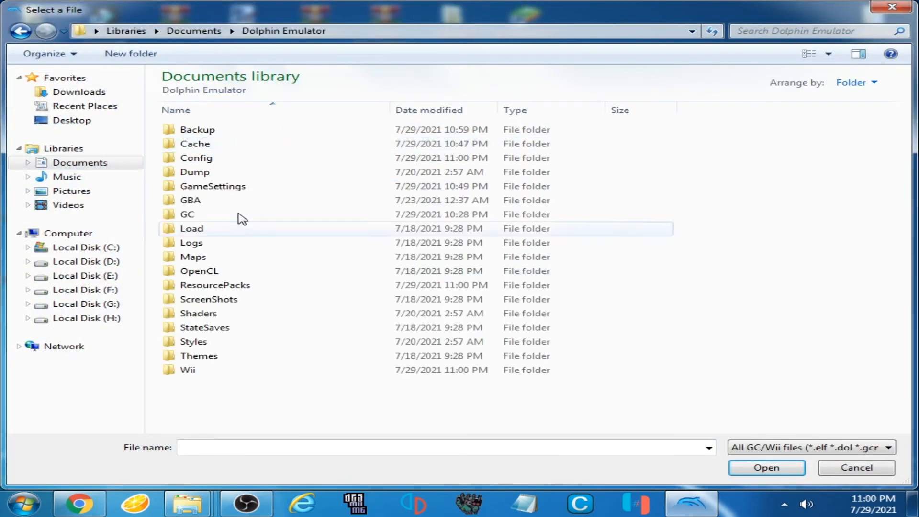
left_click(199, 355)
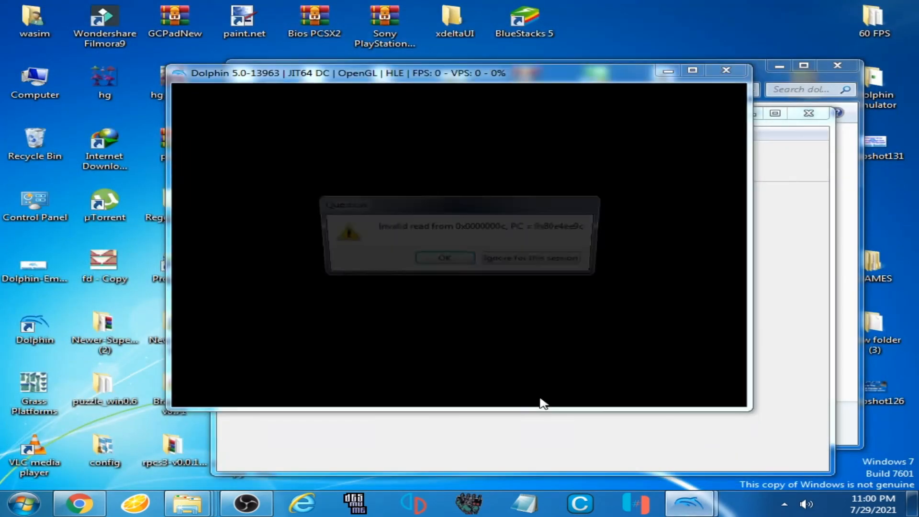
left_click(530, 258)
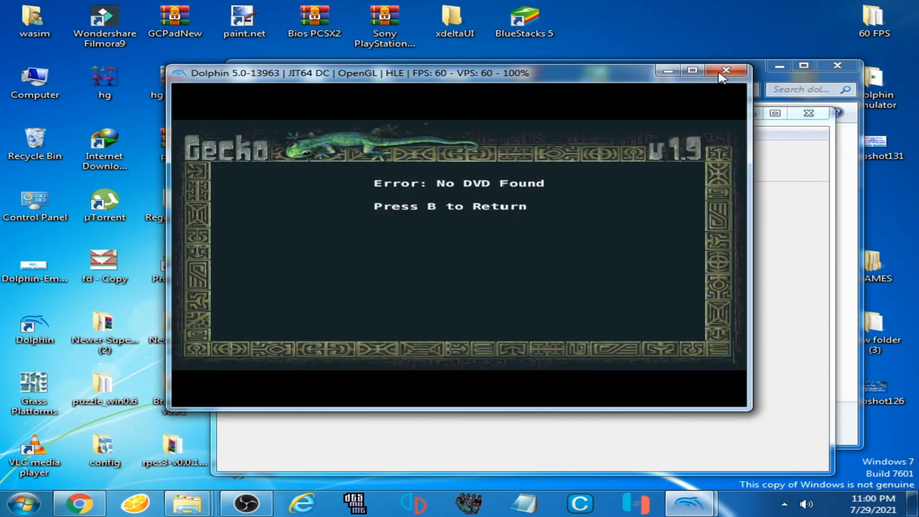
left_click(726, 70)
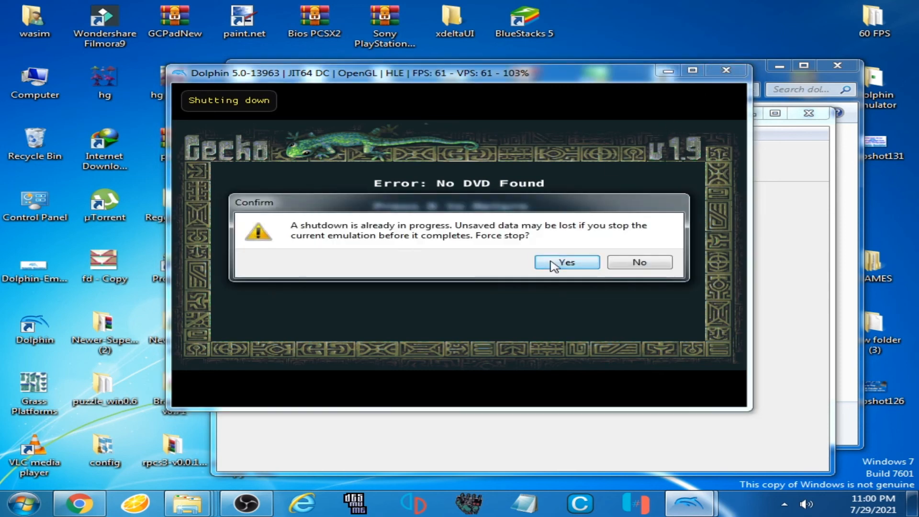
left_click(564, 261)
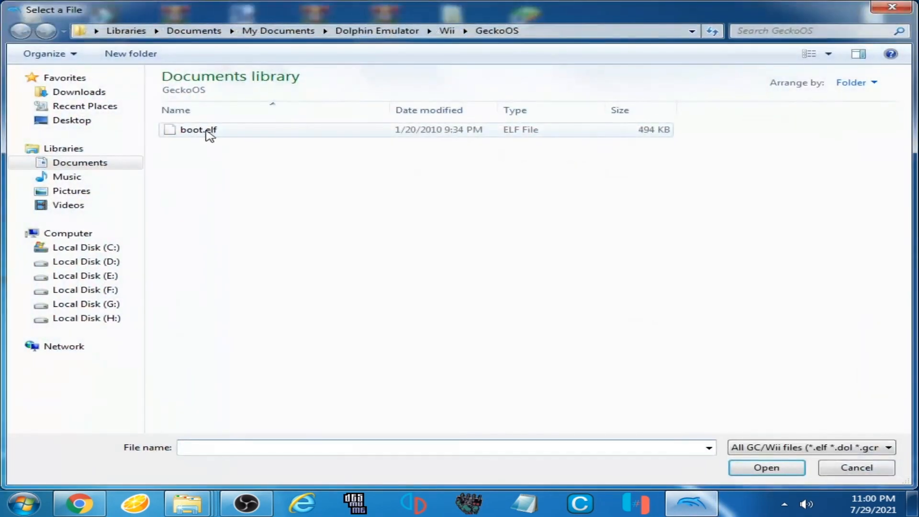